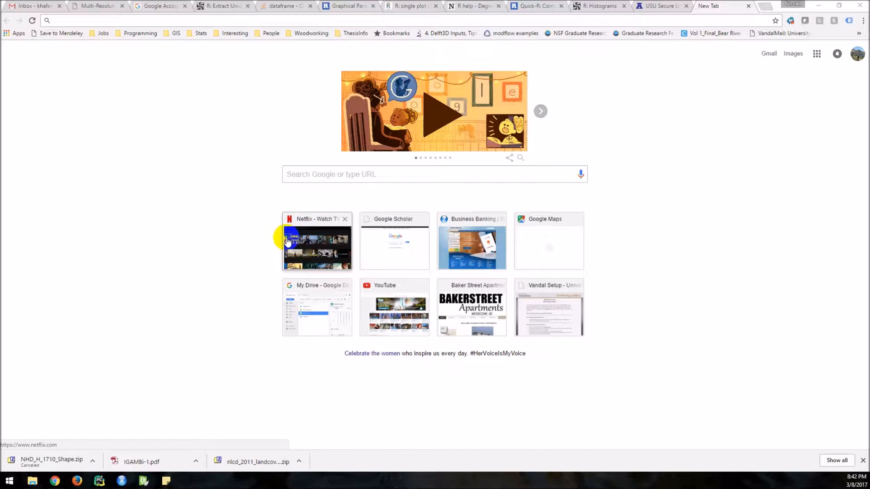
pyautogui.moveTo(316, 243)
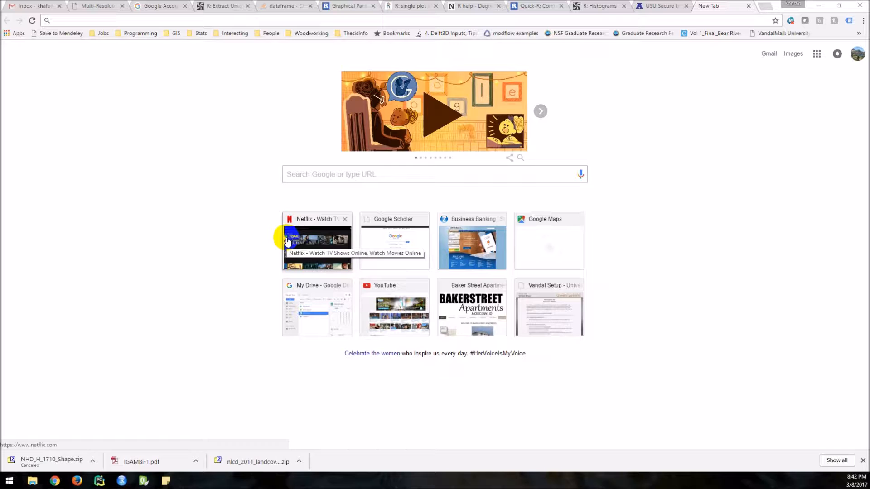
# - Search Google for 'national hydrography dataset download' from a new tab
pyautogui.click(335, 174)
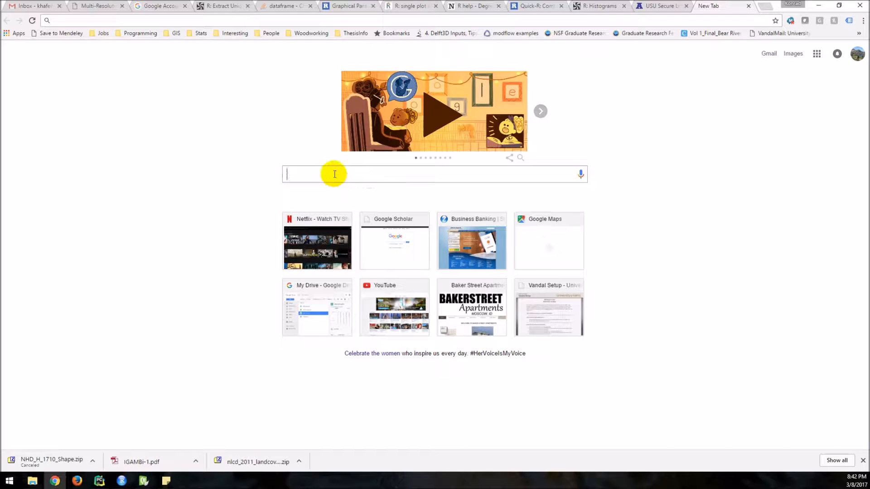
pyautogui.write('national hydrography dataset download')
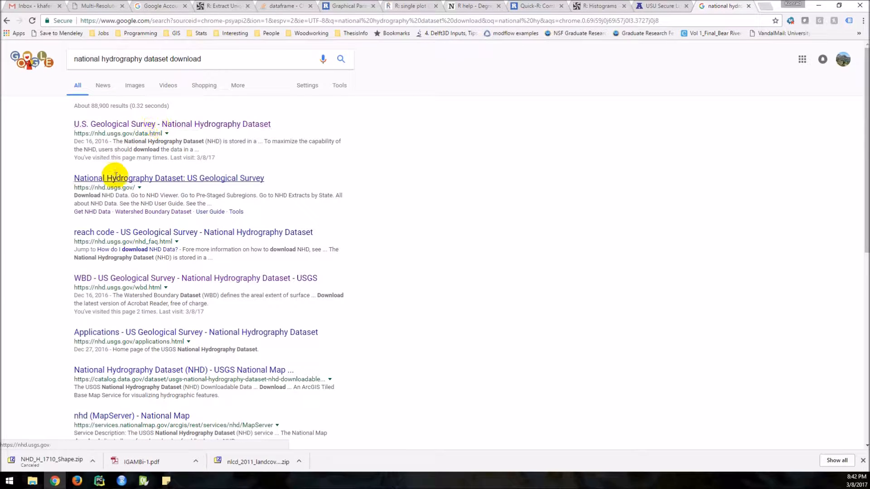
# - Go to the USGS NHD page and request the pre-staged subbasins listing via Get Data
pyautogui.click(169, 179)
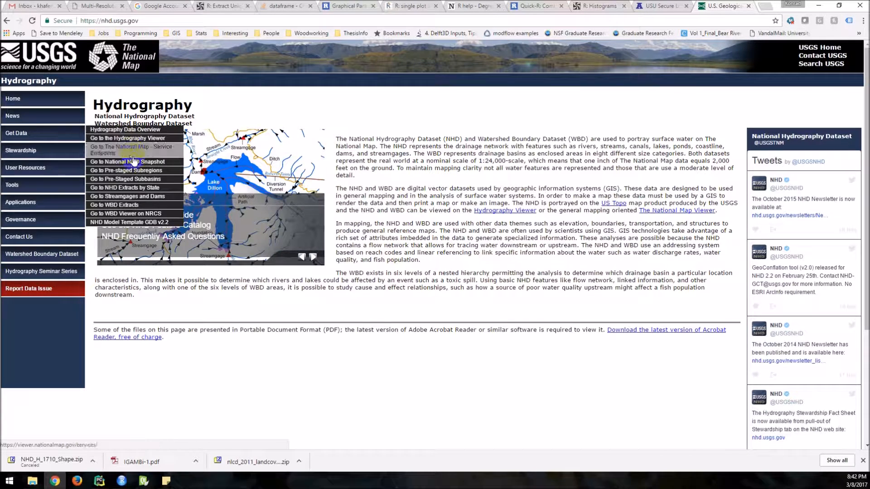
pyautogui.moveTo(126, 171)
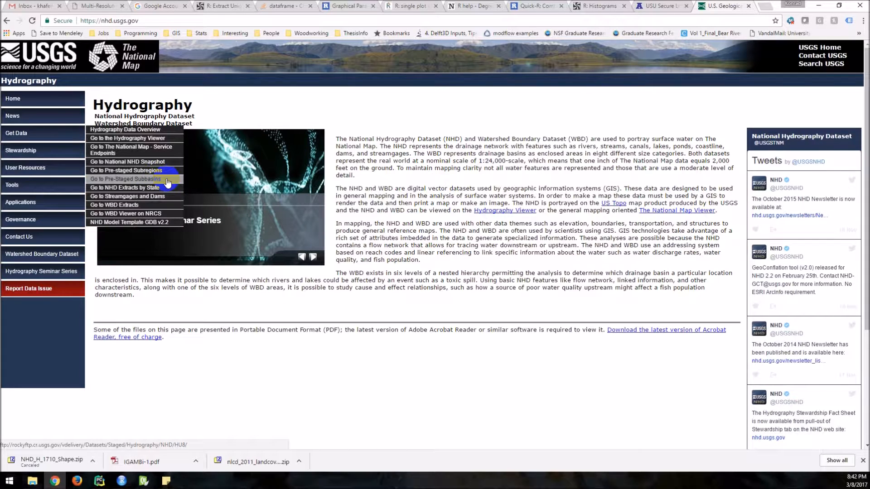
pyautogui.click(125, 180)
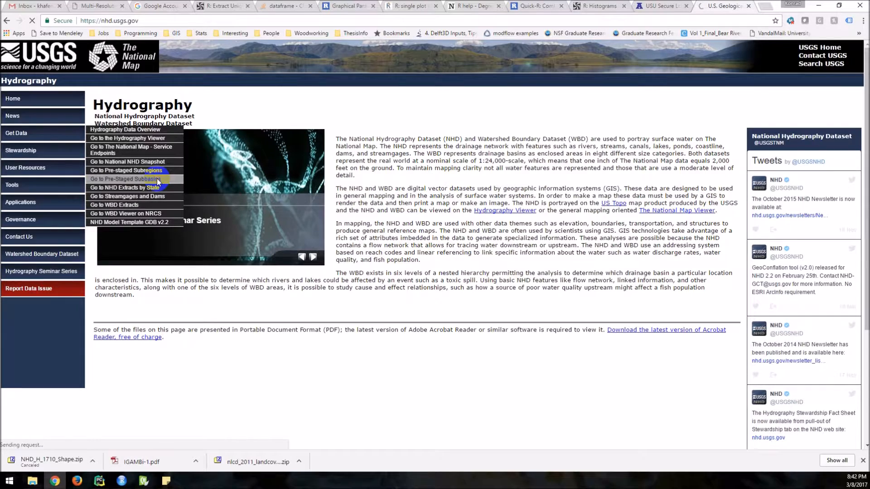
# - Navigate the FTP directory into HU8 HighResolution > Shape to see subbasin shapefile zips
pyautogui.click(124, 179)
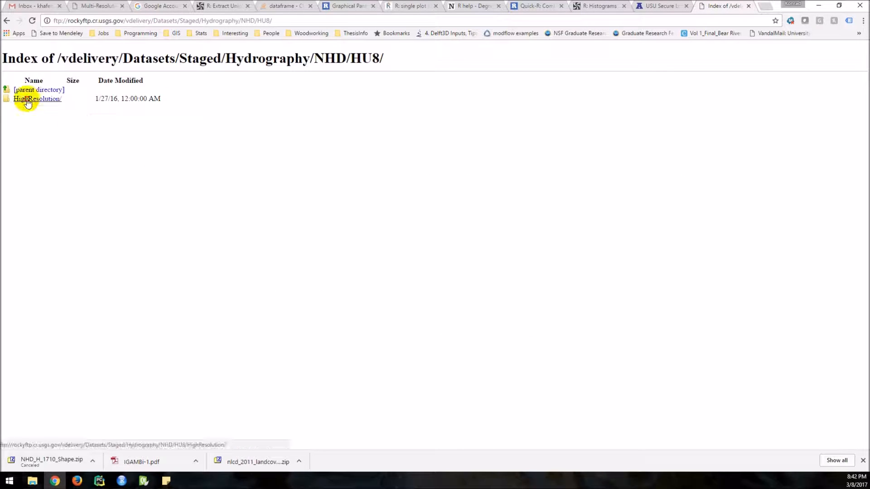
pyautogui.click(36, 99)
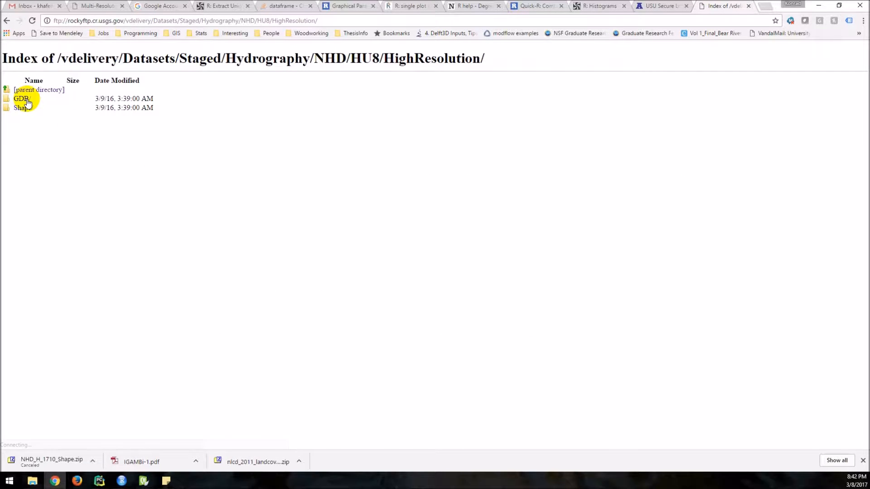
pyautogui.click(21, 108)
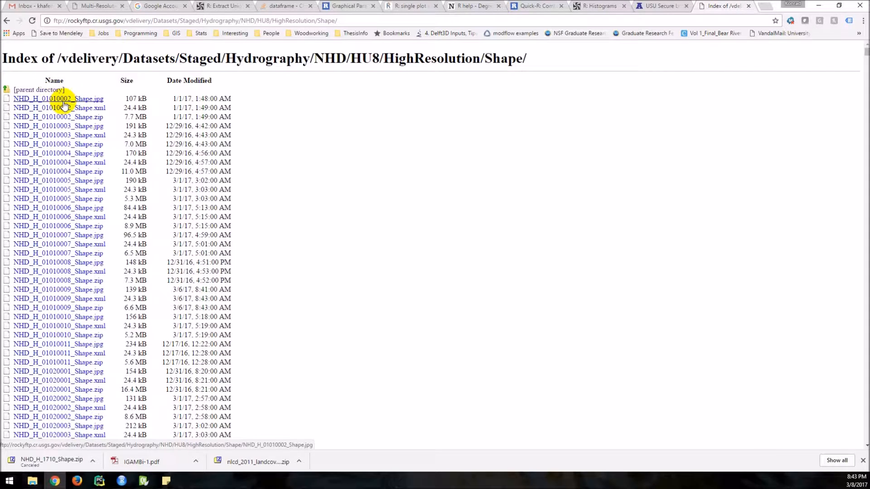
# - Go back through the FTP folders to the NHD hydrography home page
pyautogui.click(7, 21)
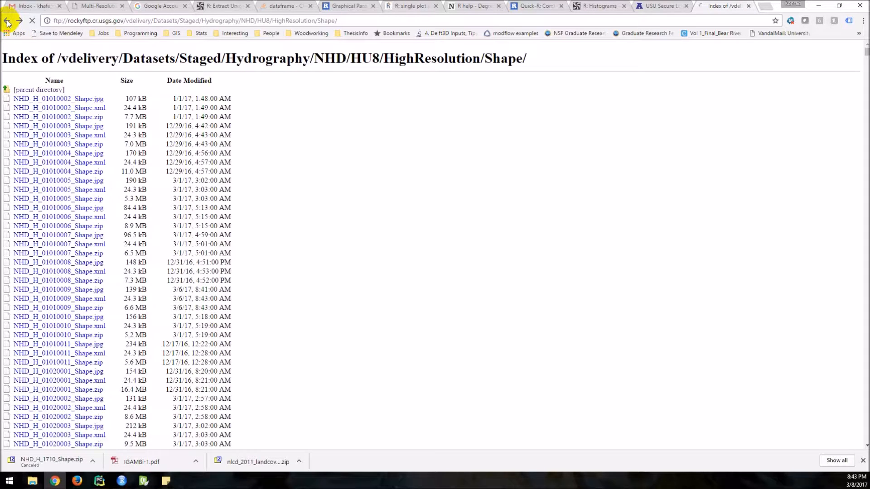
pyautogui.click(7, 21)
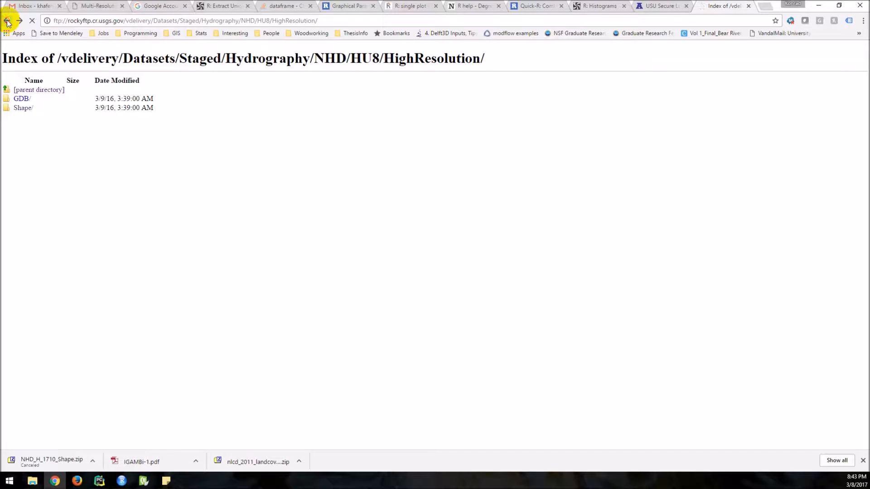
pyautogui.click(7, 21)
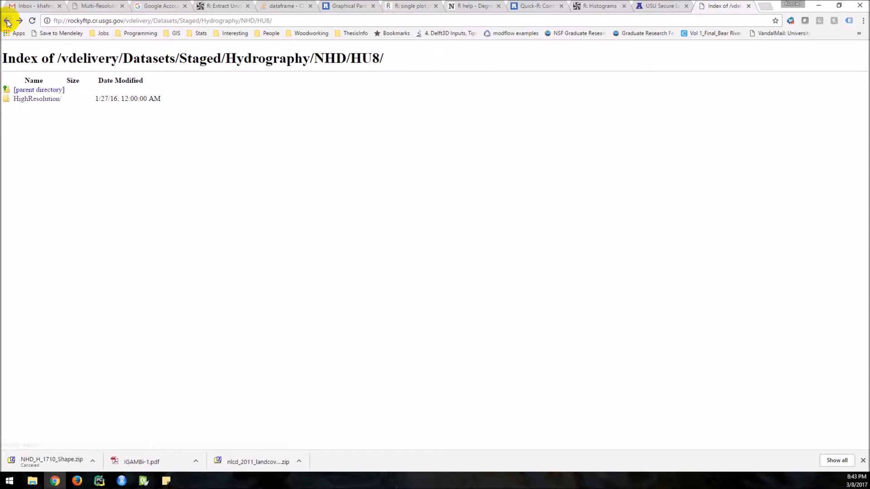
pyautogui.click(6, 21)
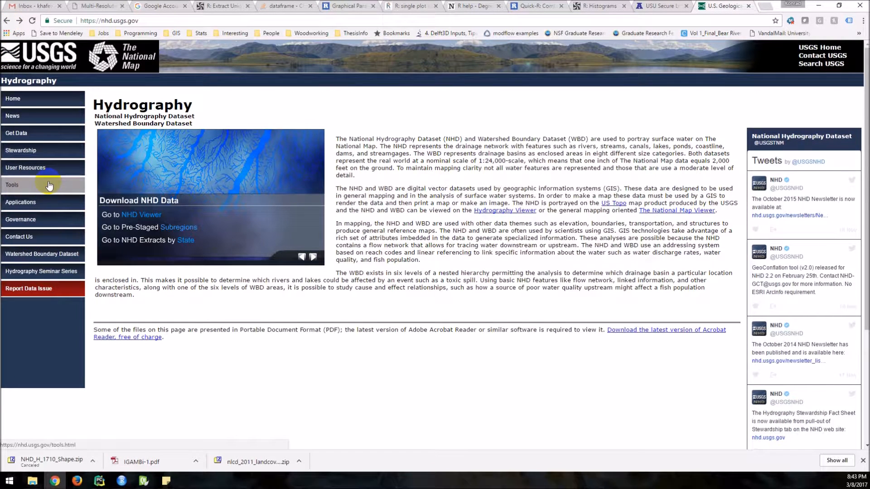
# - Via Get Data, reach the pre-staged subregions HU4 HighResolution > Shape listing
pyautogui.click(17, 133)
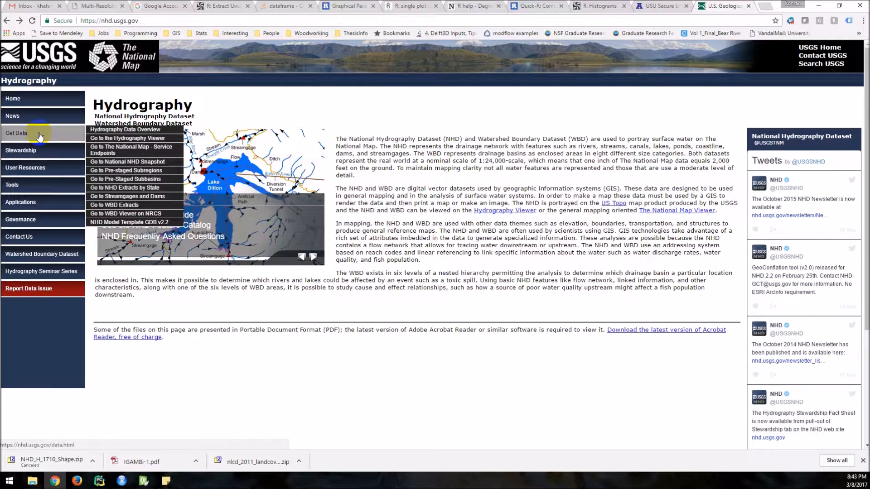
pyautogui.click(125, 171)
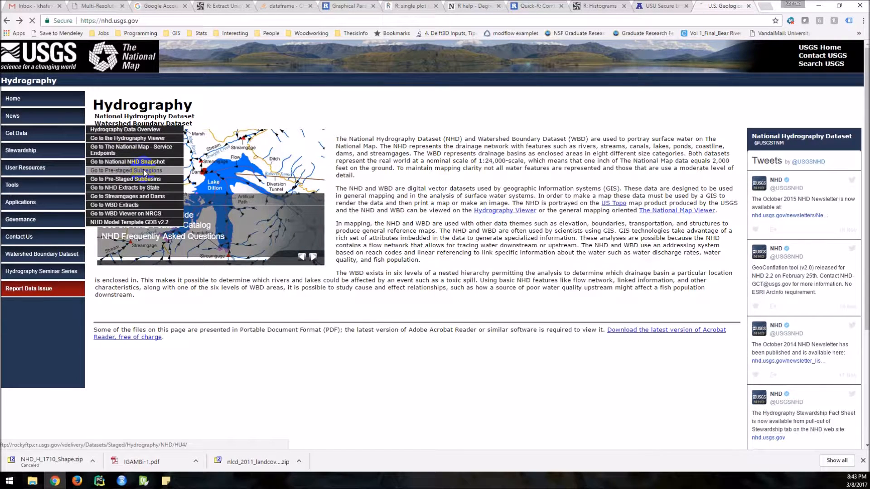
pyautogui.click(125, 171)
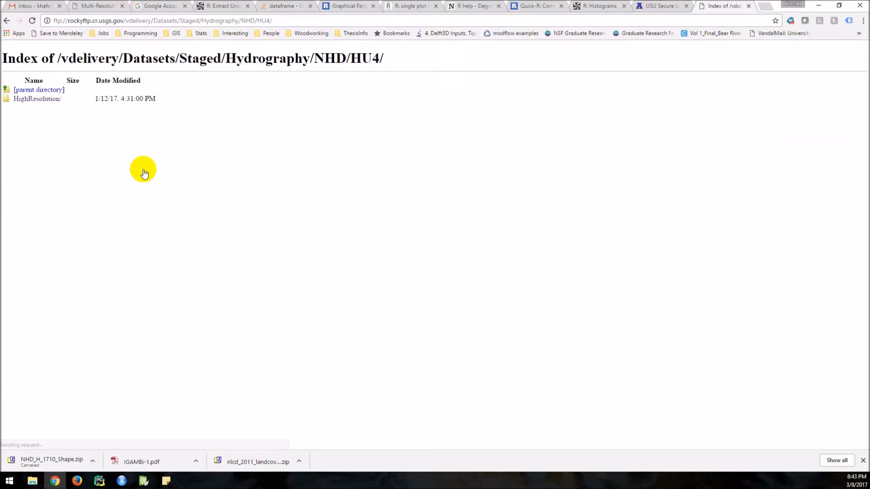
pyautogui.click(36, 98)
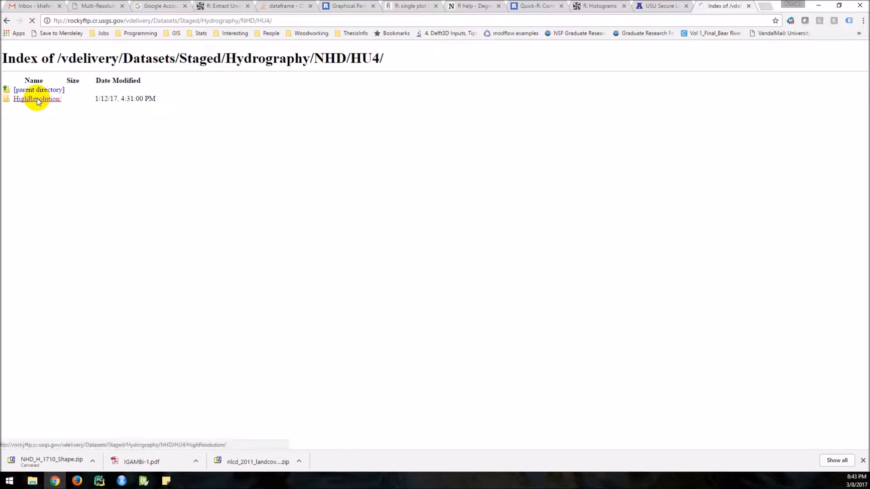
pyautogui.click(38, 98)
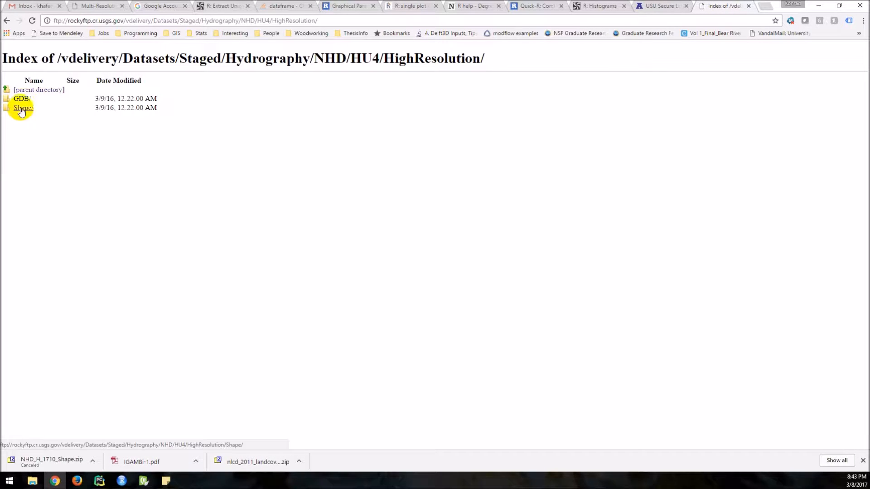
pyautogui.click(23, 108)
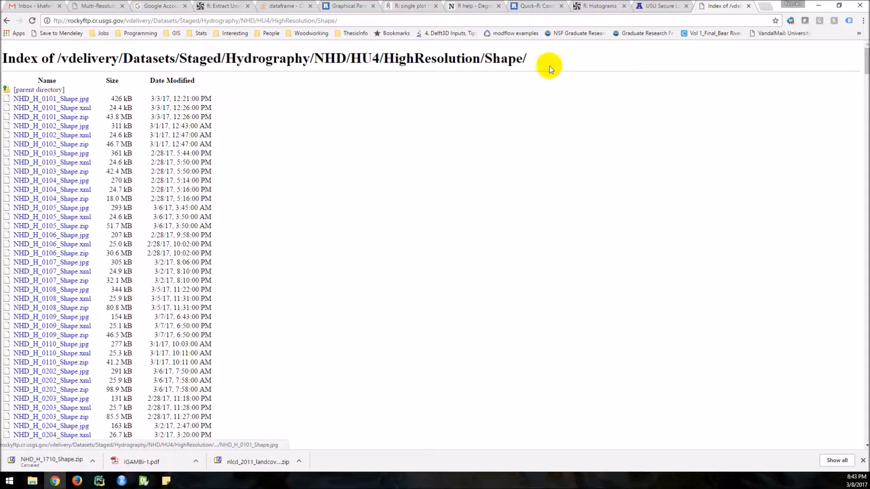
# - In a new tab, search 'list of hydrologic unit codes' and go to the USGS Water Resources result
pyautogui.click(758, 6)
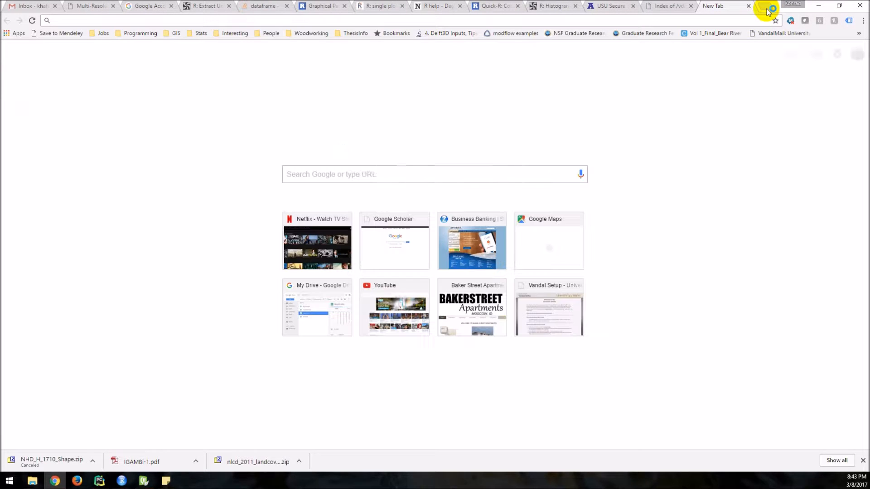
pyautogui.write('list of hydrologic unit codes')
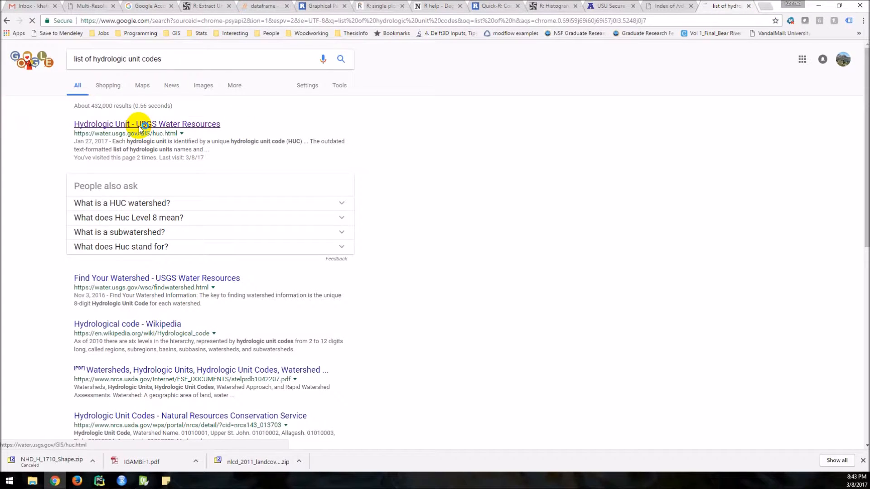
pyautogui.click(147, 124)
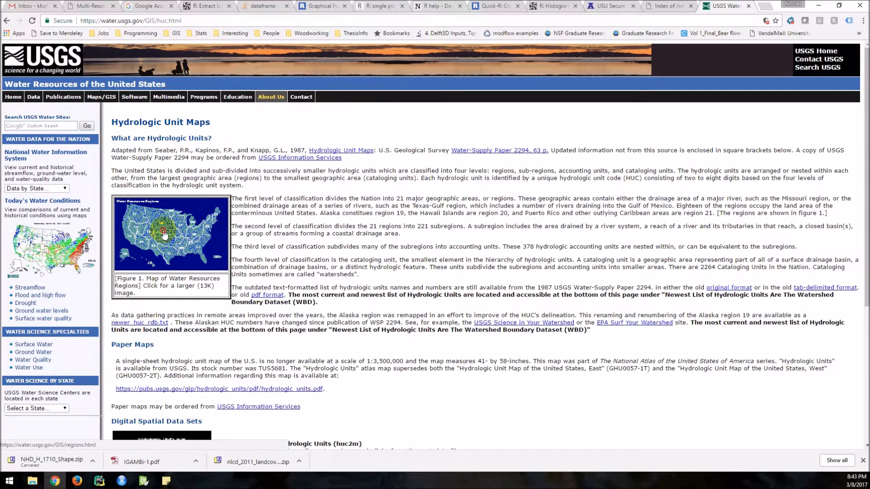
# - Browse the water resources region map down to the Region 17 Pacific Northwest descriptions
pyautogui.click(171, 233)
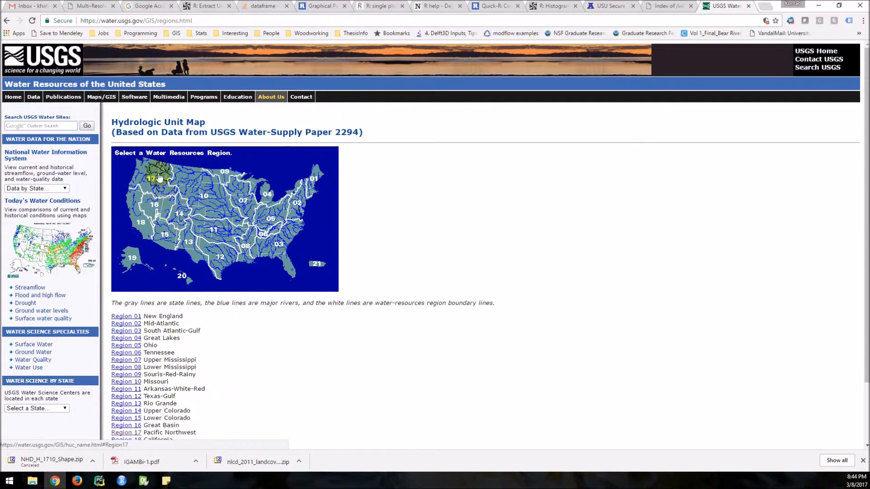
pyautogui.moveTo(166, 236)
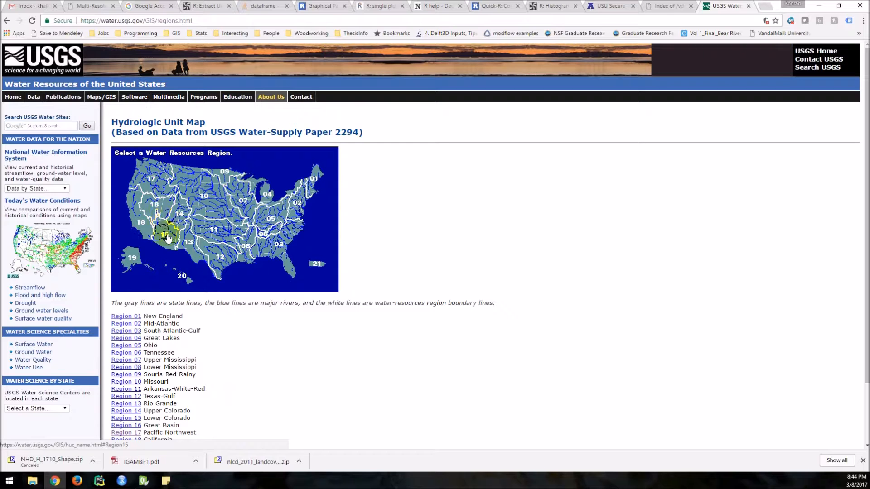
pyautogui.scroll(-3)
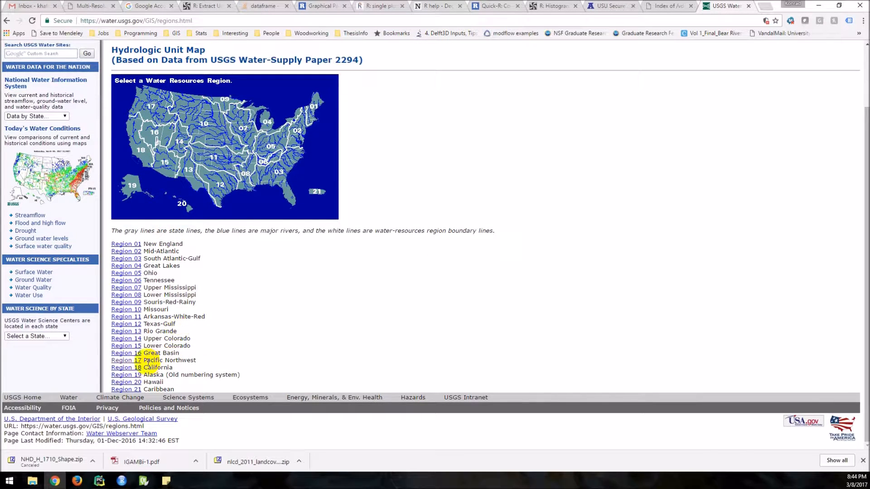
pyautogui.click(126, 360)
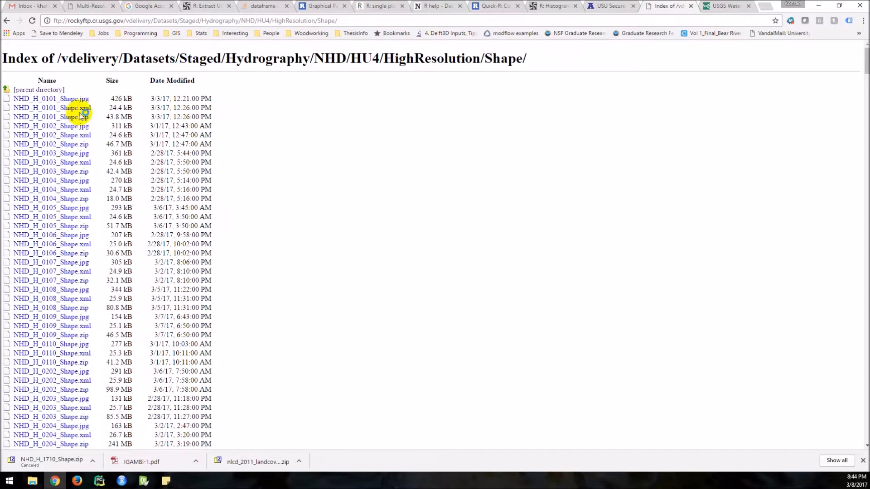
# - Review the Region 17 hydrologic unit descriptions and the unit names page across tabs
pyautogui.click(724, 6)
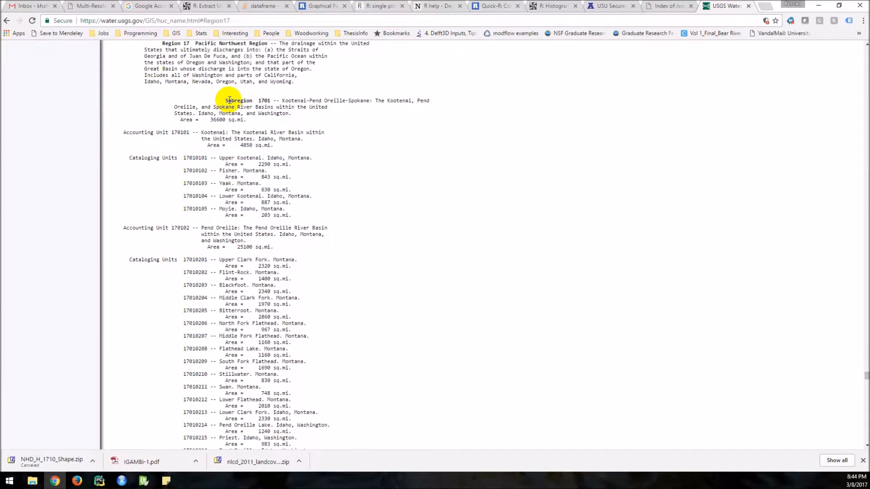
pyautogui.moveTo(192, 151)
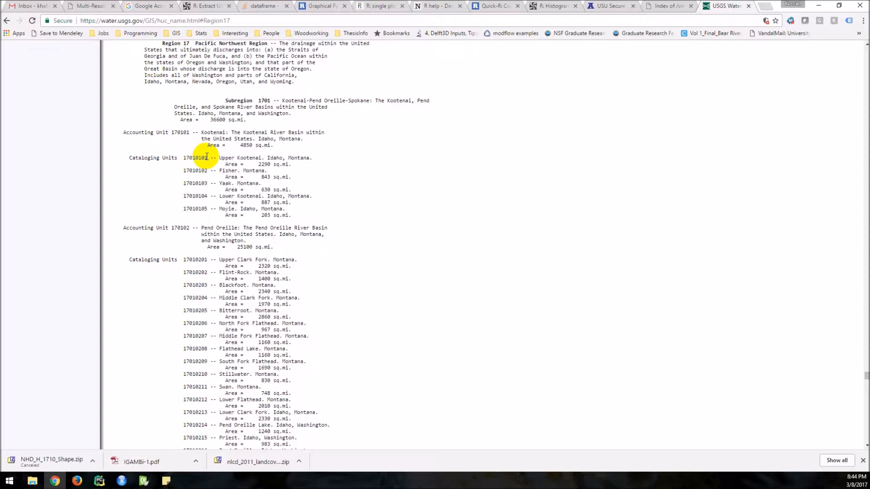
pyautogui.scroll(-3)
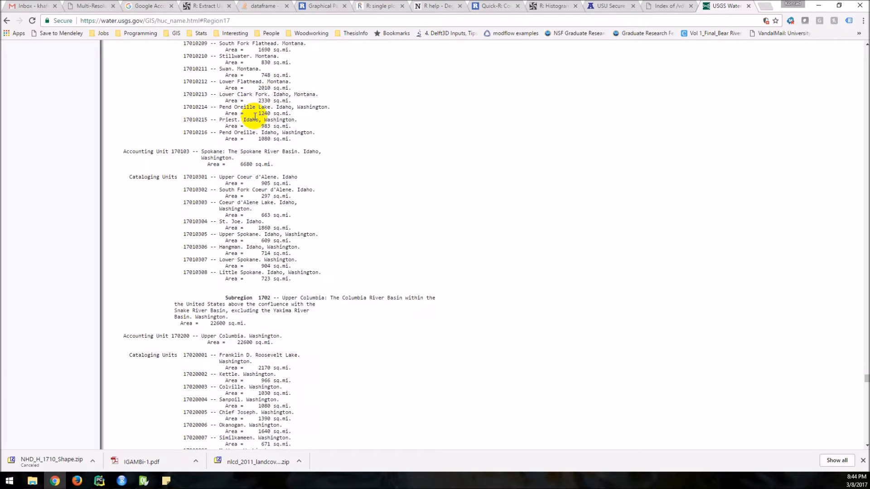
pyautogui.scroll(-3)
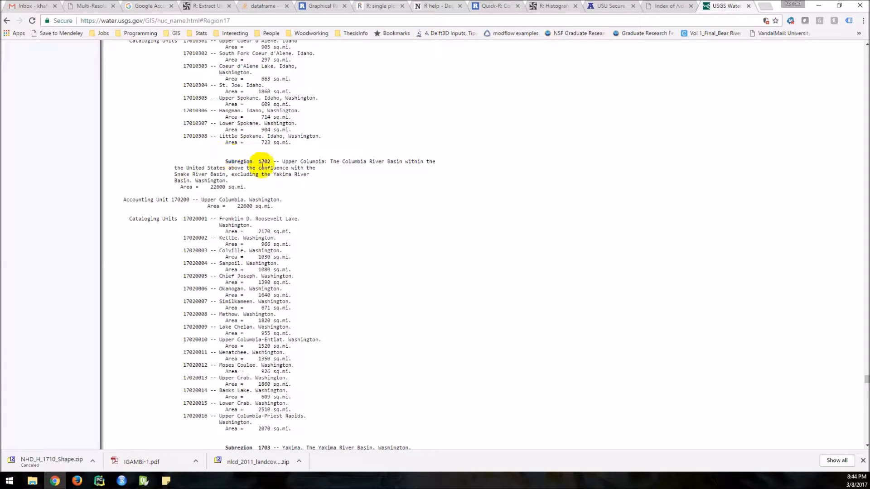
pyautogui.click(658, 6)
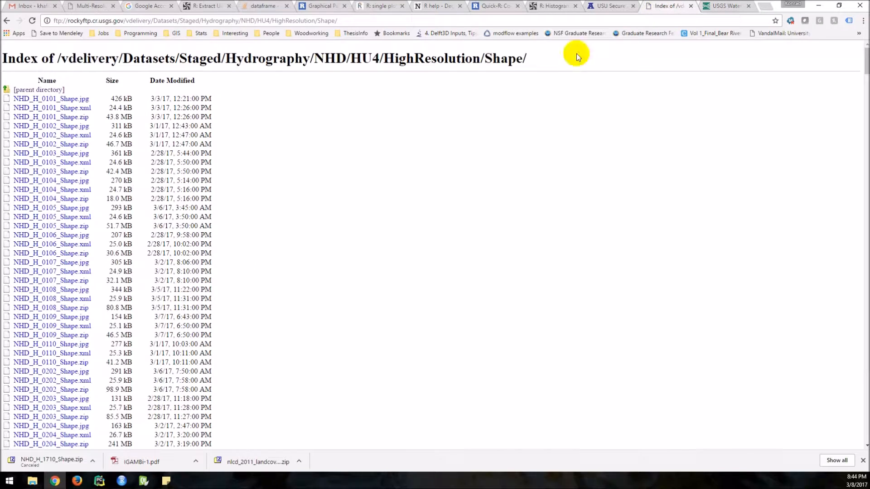
pyautogui.moveTo(590, 87)
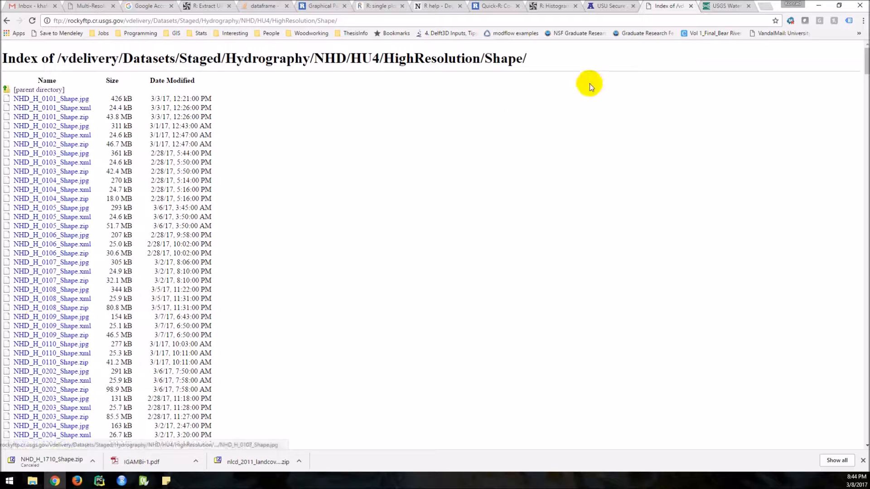
pyautogui.click(669, 6)
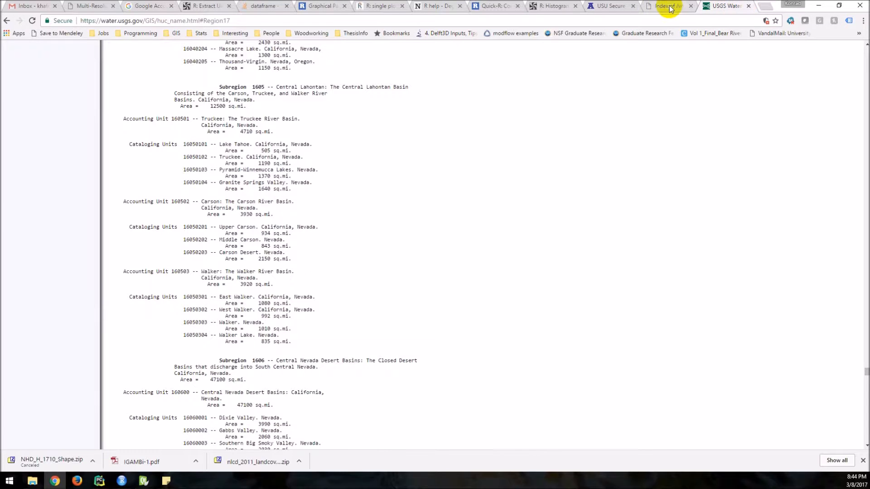
# - Return to the FTP tab and go back up to the HU4 directory listing
pyautogui.click(667, 6)
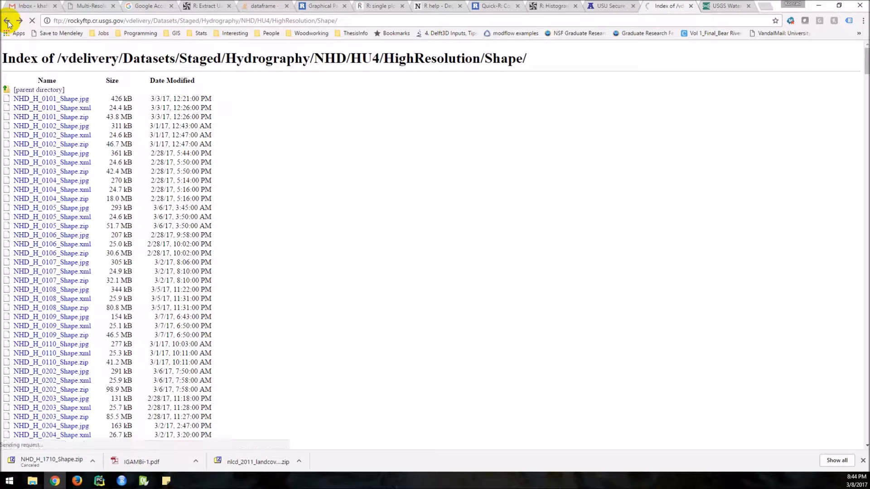
pyautogui.click(8, 20)
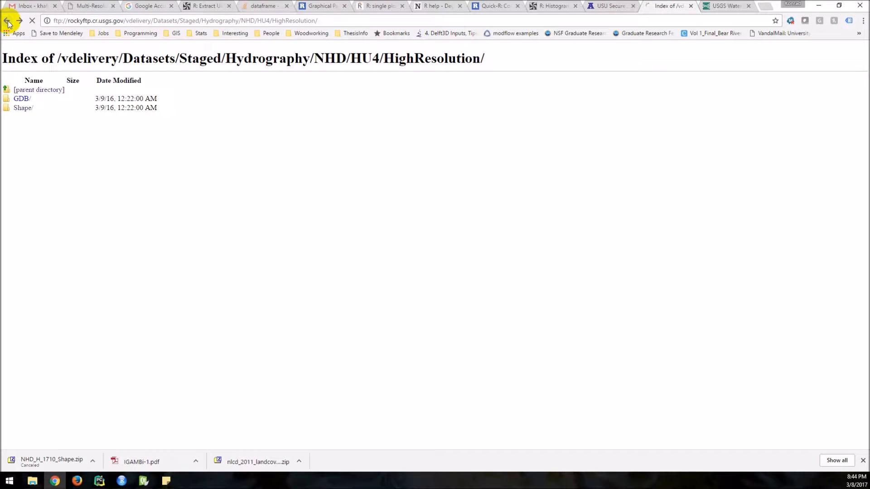
pyautogui.click(8, 21)
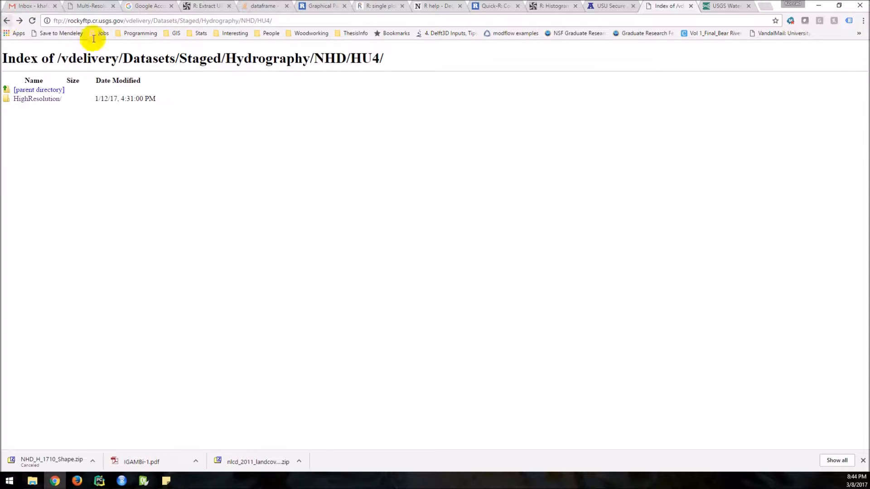
# - Switch back to the USGS Hydrologic Unit Maps tab
pyautogui.click(724, 6)
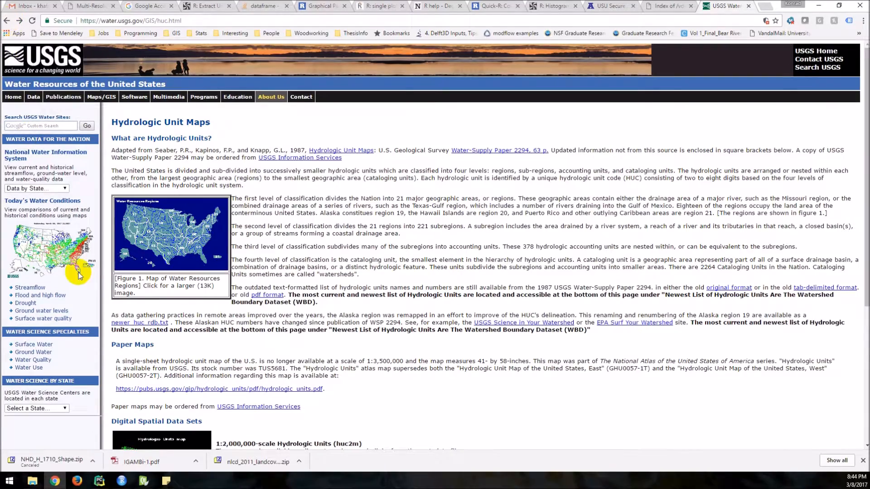
pyautogui.moveTo(590, 29)
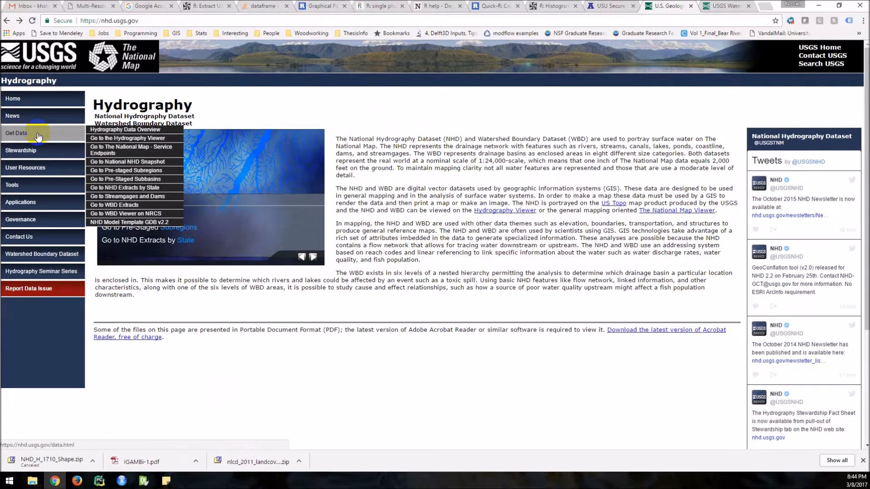
pyautogui.moveTo(129, 196)
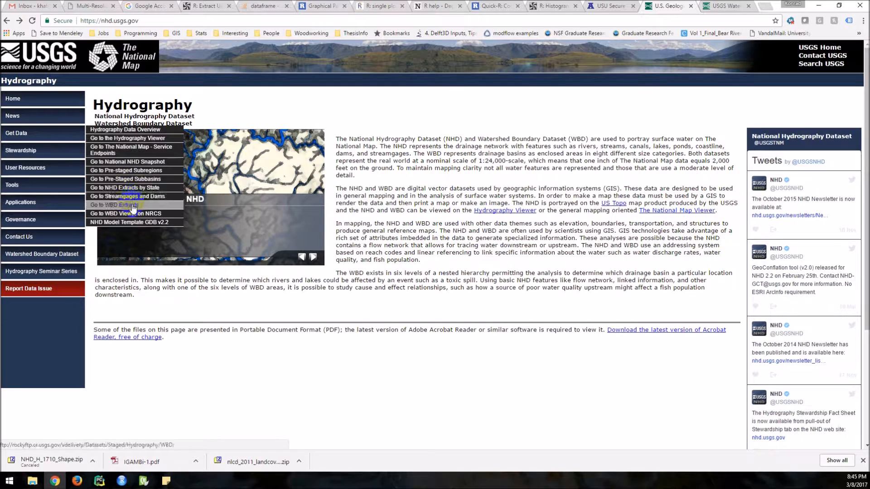
# - Navigate into the WBD extracts HU2 > Shape folder listing WBD_01 to WBD_22 files
pyautogui.click(128, 214)
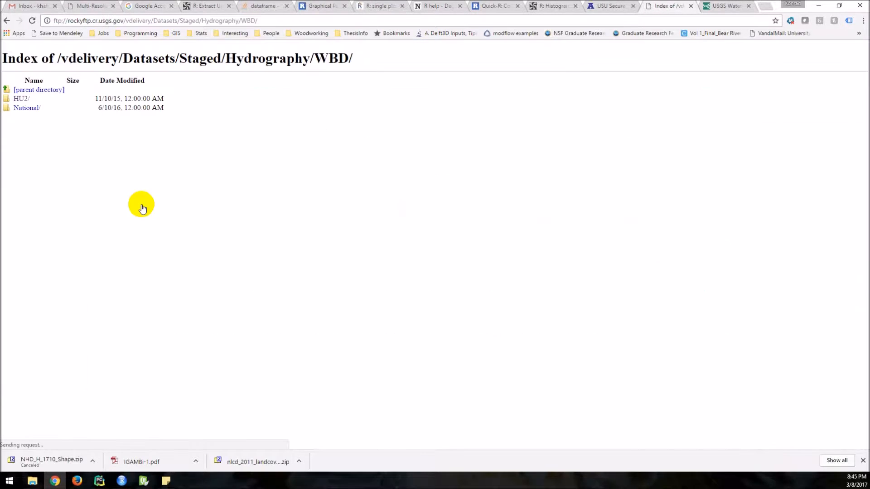
pyautogui.moveTo(21, 99)
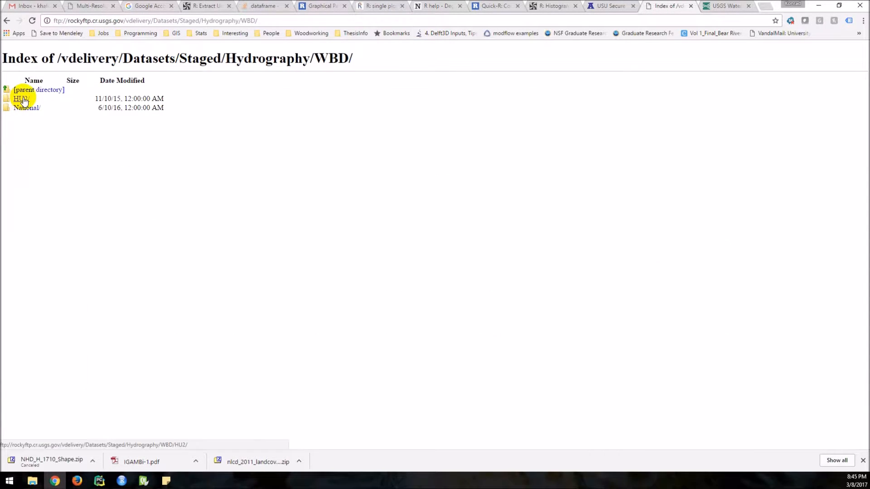
pyautogui.click(21, 99)
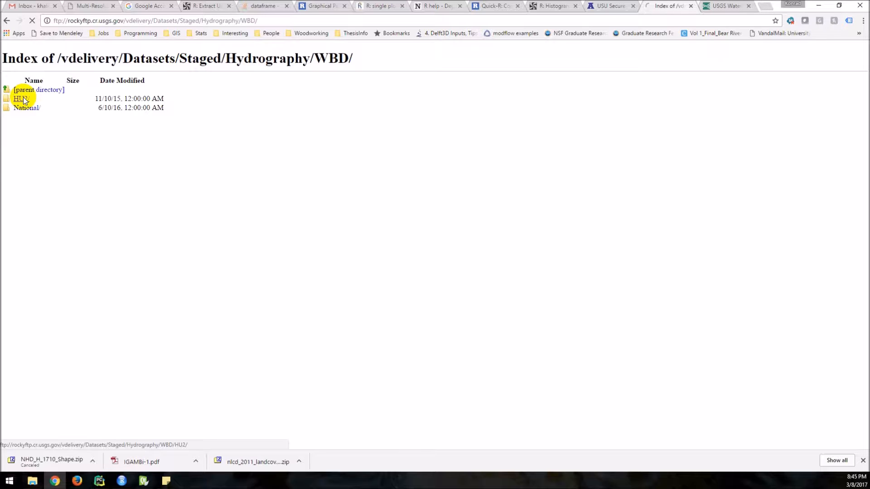
pyautogui.click(20, 99)
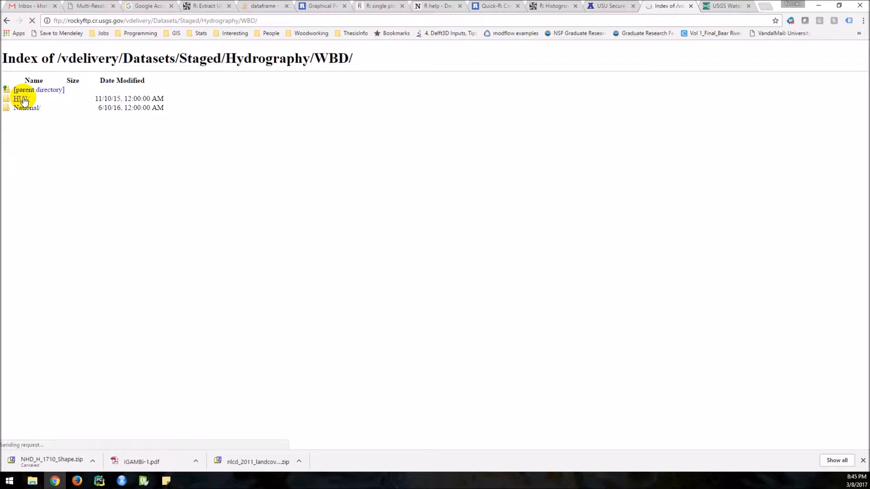
pyautogui.click(21, 99)
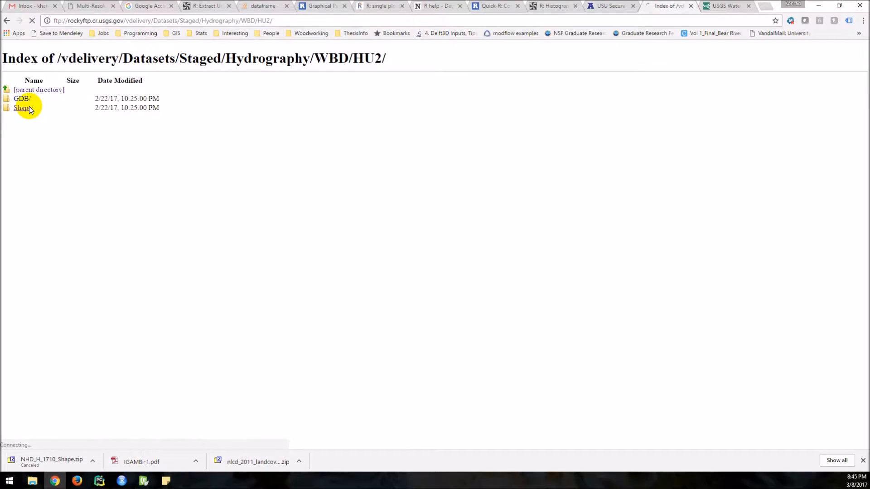
pyautogui.click(22, 108)
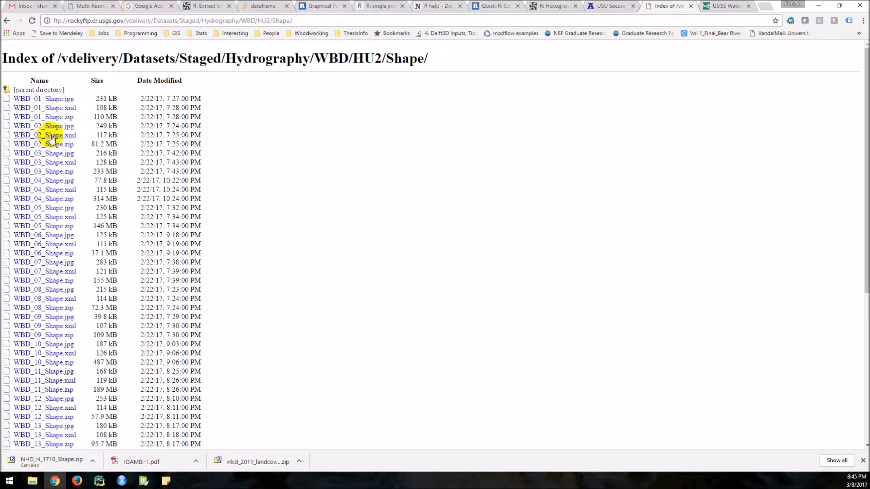
pyautogui.scroll(-3)
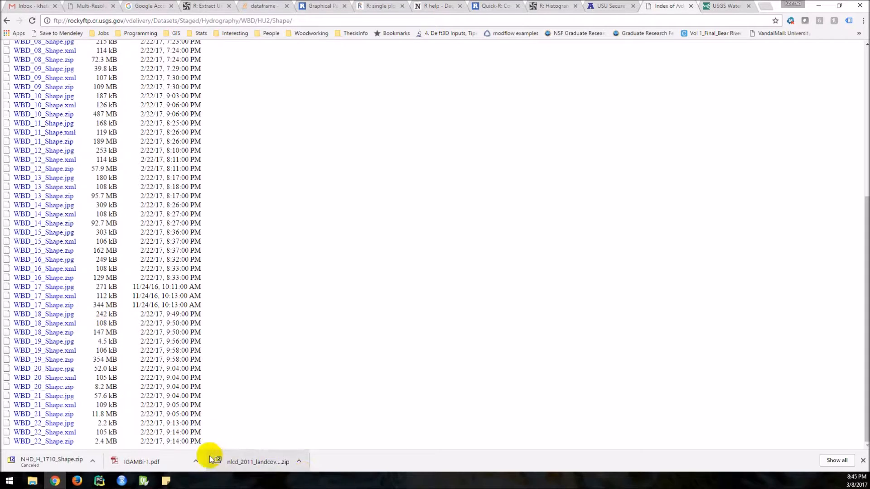
# - Reveal the downloaded NLCD 2011 land cover zip in File Explorer beside its extracted folder
pyautogui.click(298, 461)
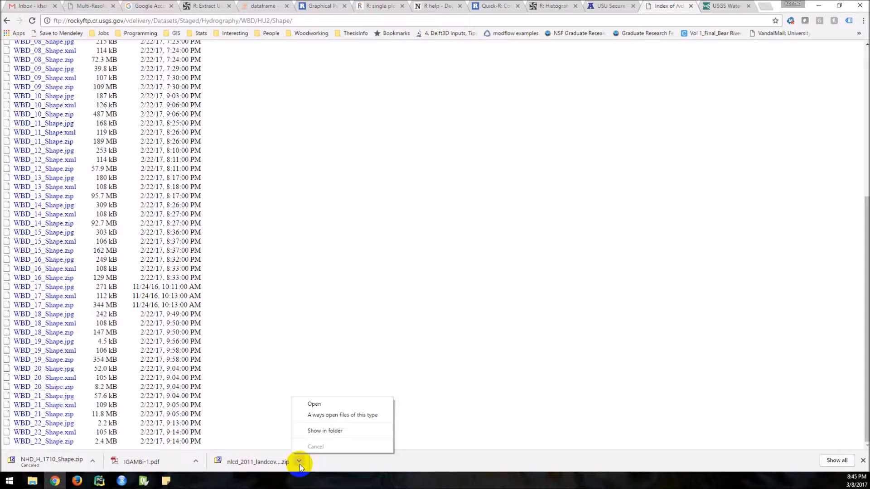
pyautogui.click(324, 430)
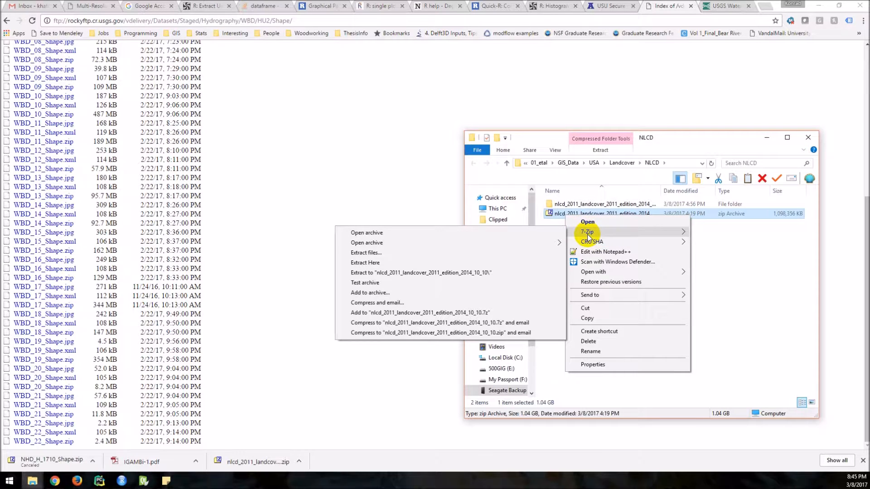
pyautogui.moveTo(386, 256)
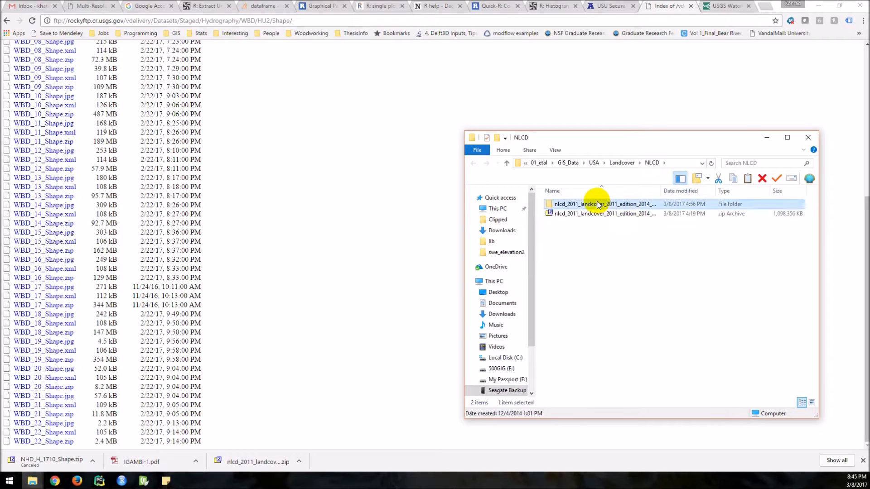
pyautogui.doubleClick(604, 204)
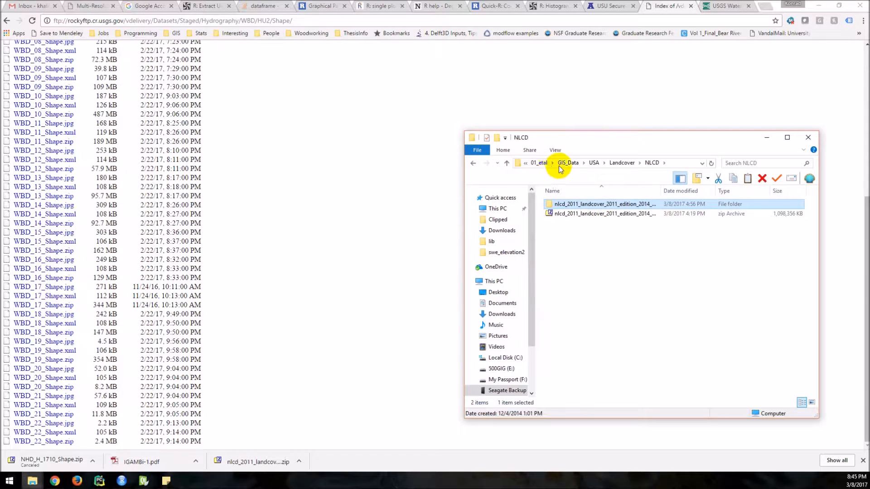
# - Browse GIS_Data > USA > NHD > Utah > Statewide to list the NHDFlowline and WBDHU shapefiles
pyautogui.click(568, 162)
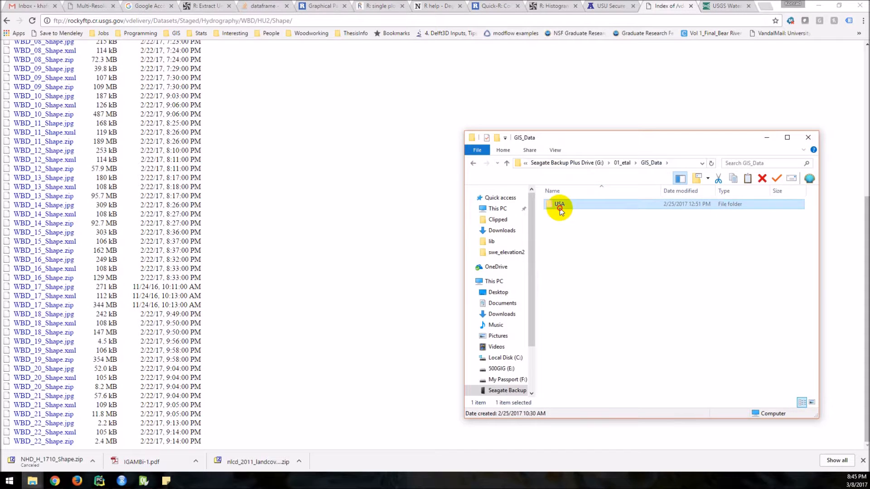
pyautogui.doubleClick(559, 204)
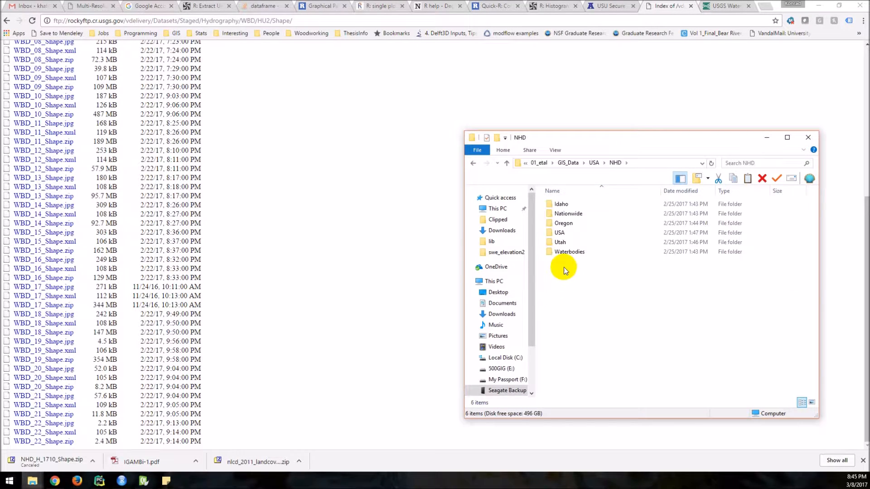
pyautogui.doubleClick(560, 242)
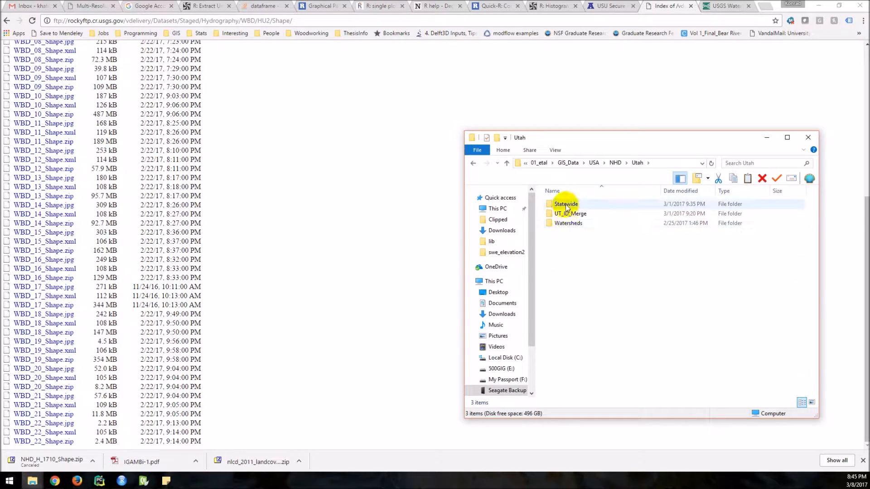
pyautogui.doubleClick(565, 204)
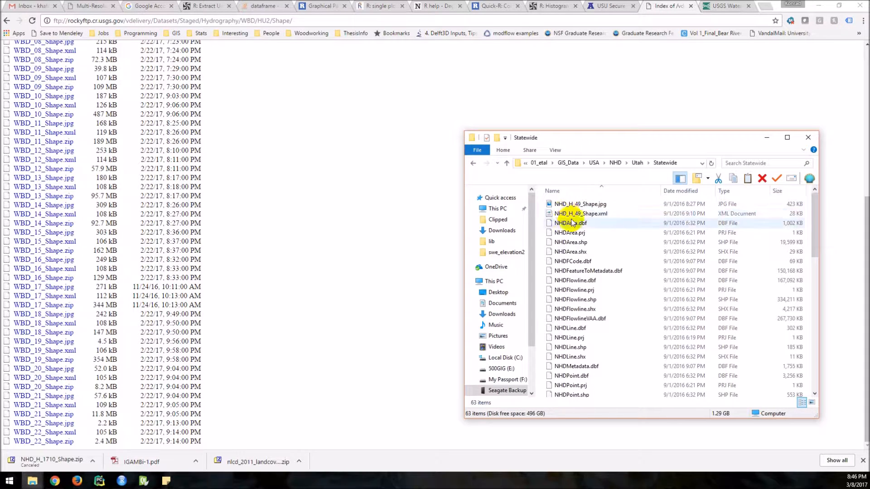
pyautogui.click(570, 242)
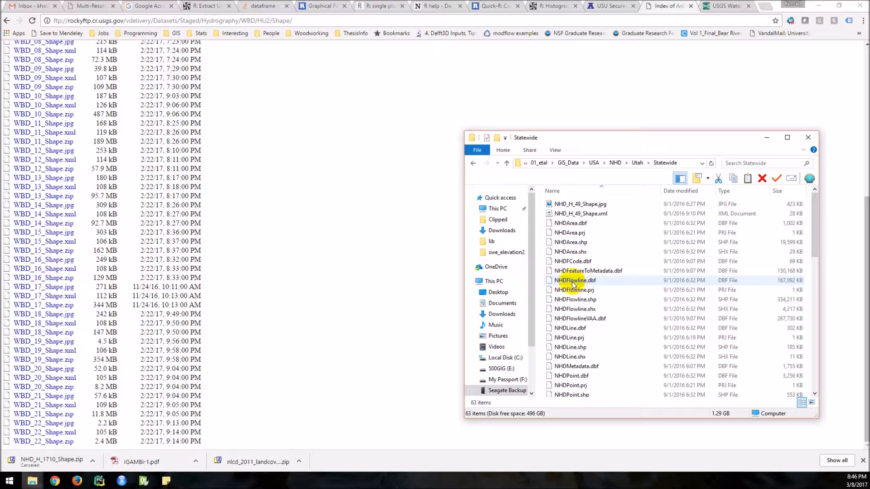
pyautogui.moveTo(574, 290)
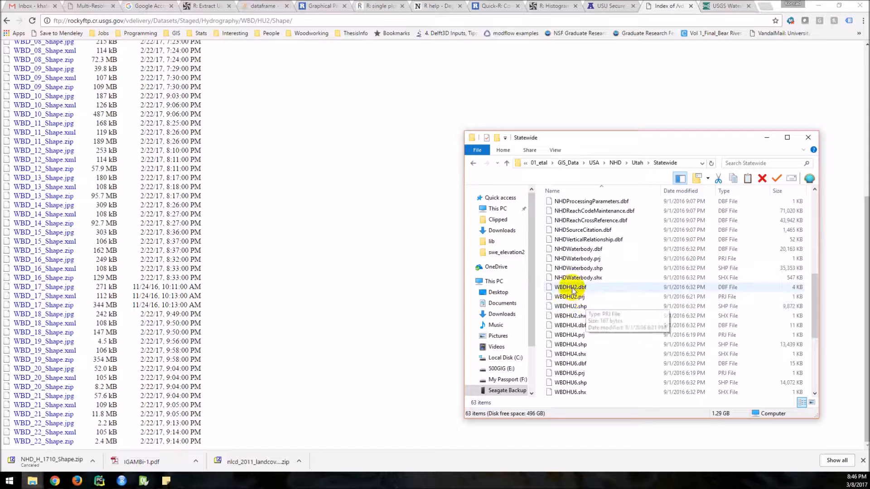
pyautogui.scroll(-3)
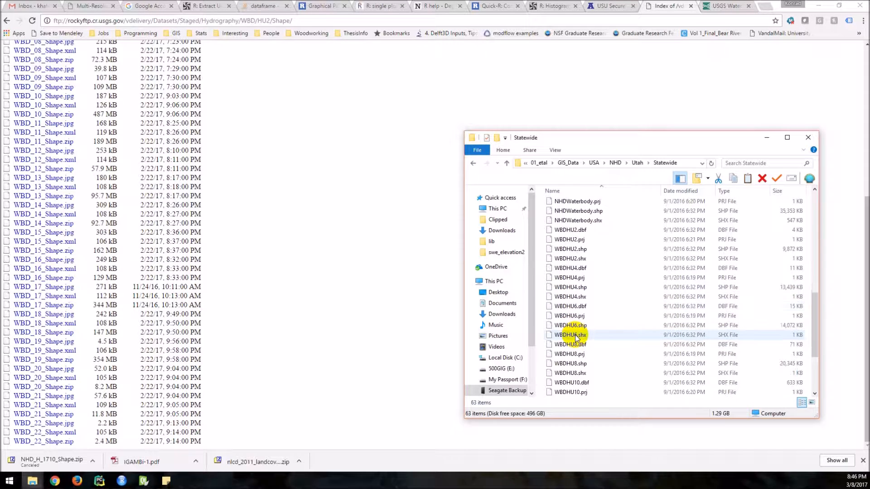
pyautogui.scroll(-3)
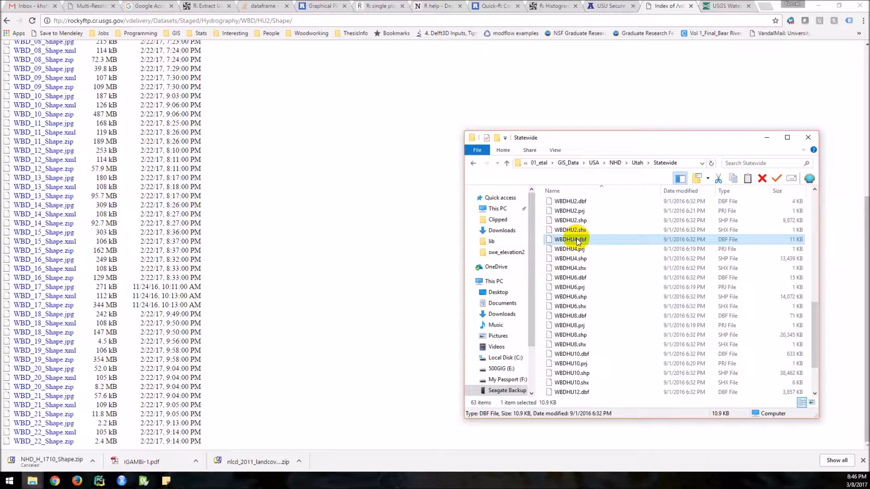
pyautogui.click(570, 316)
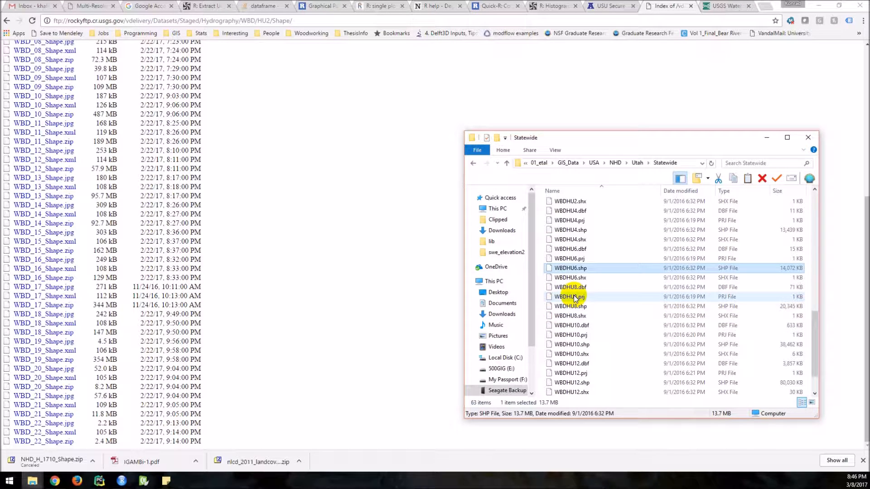
pyautogui.click(571, 326)
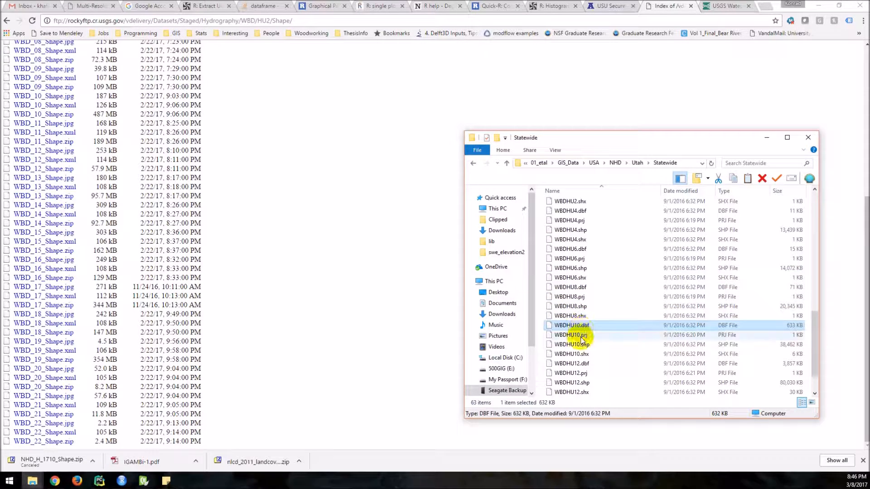
pyautogui.click(570, 363)
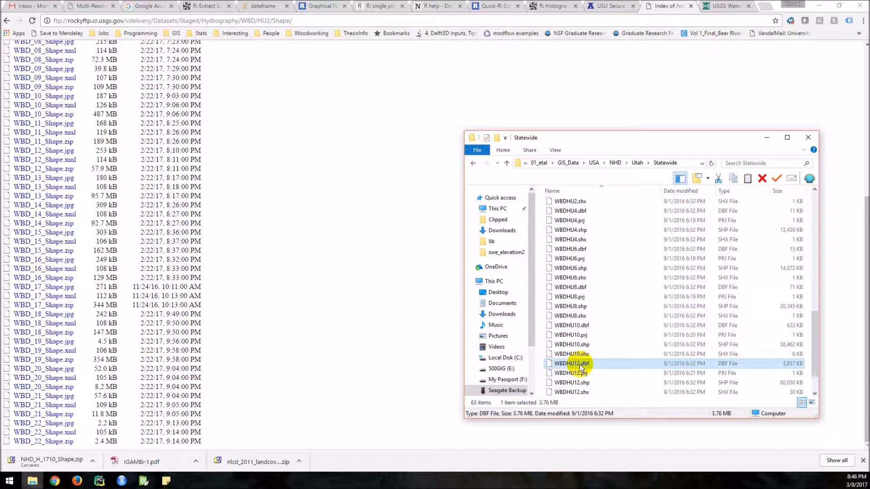